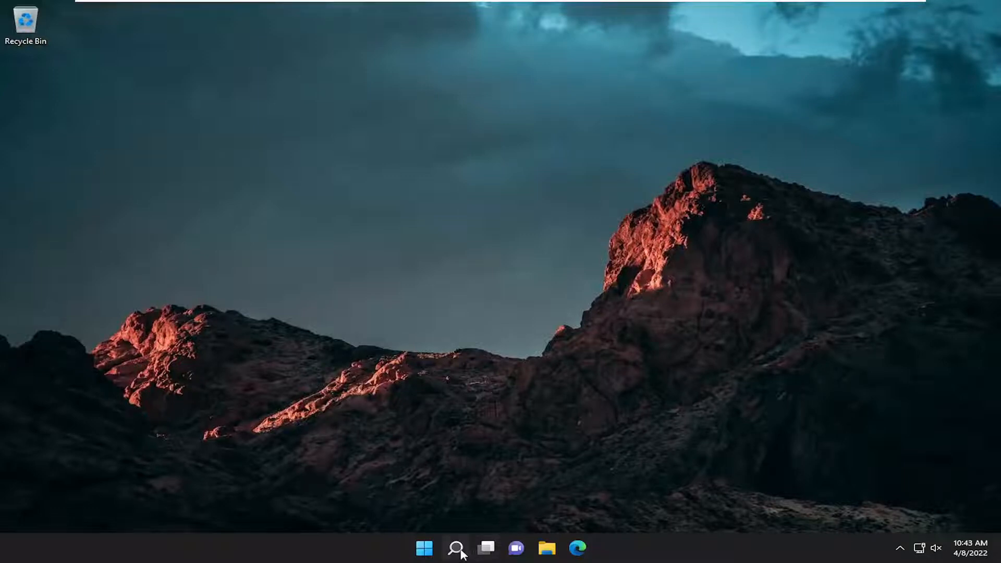
Search for 'powershell' and launch Windows PowerShell as administrator, approving the UAC prompt
left_click(456, 548)
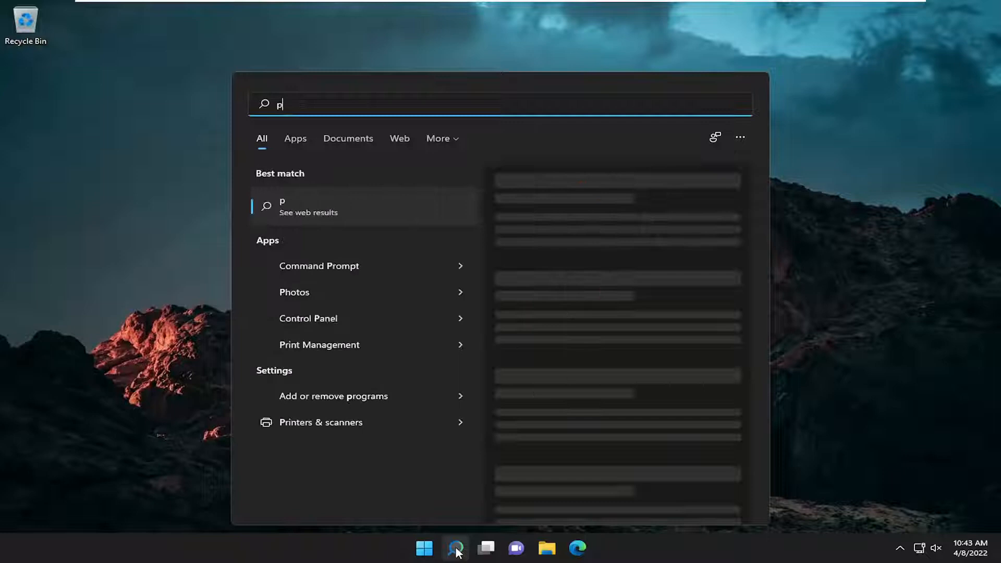
type("owershell")
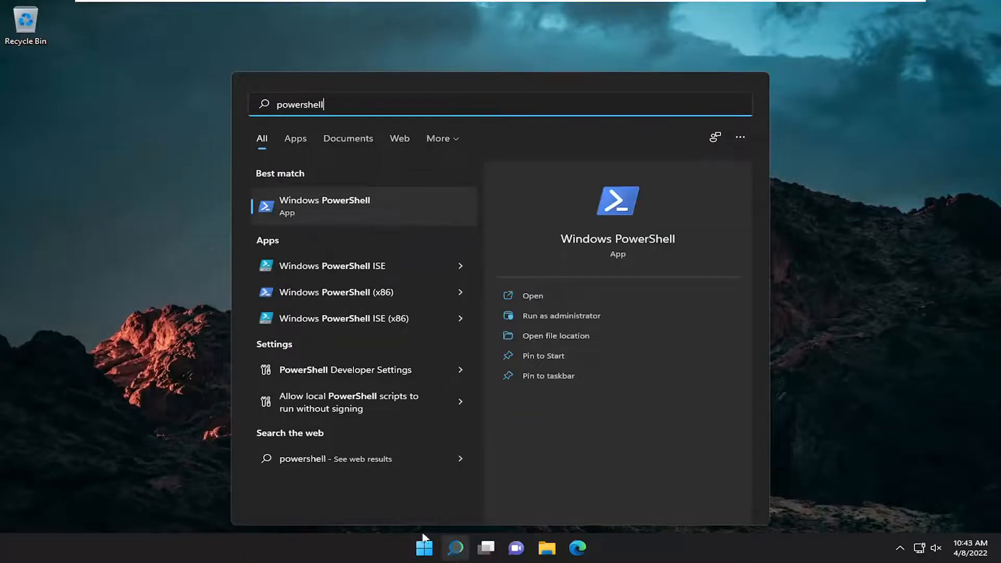
right_click(325, 205)
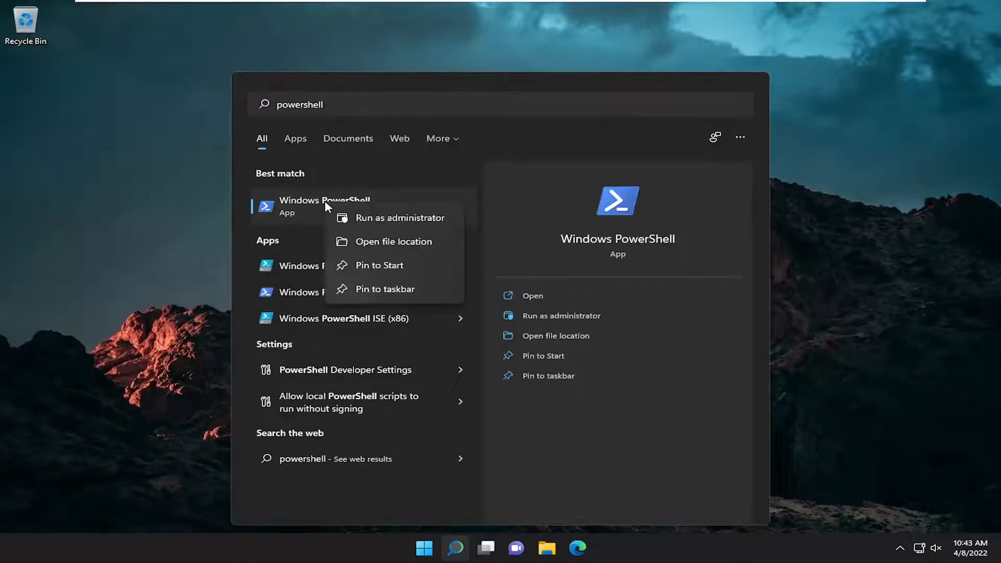
left_click(401, 218)
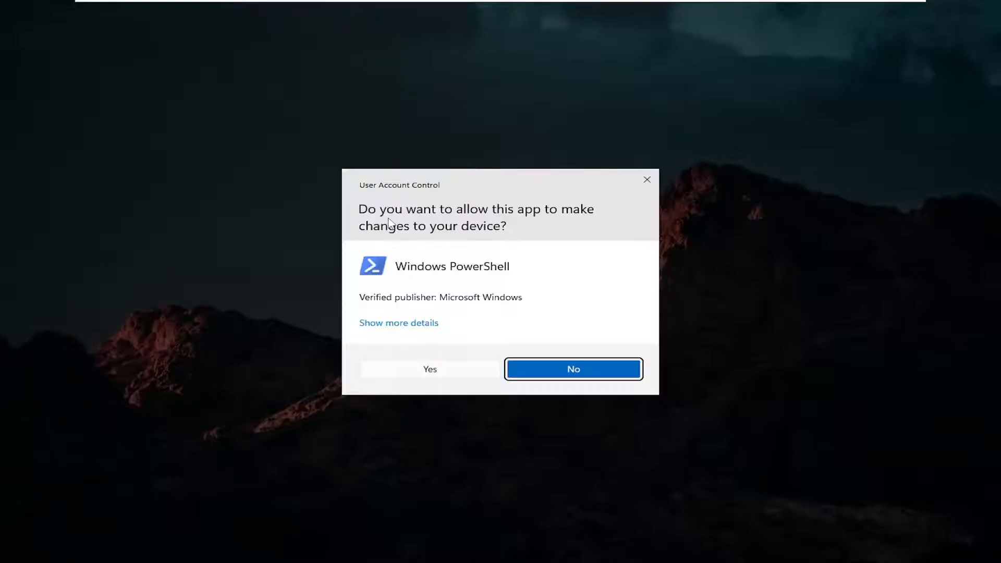
mouse_move(444, 352)
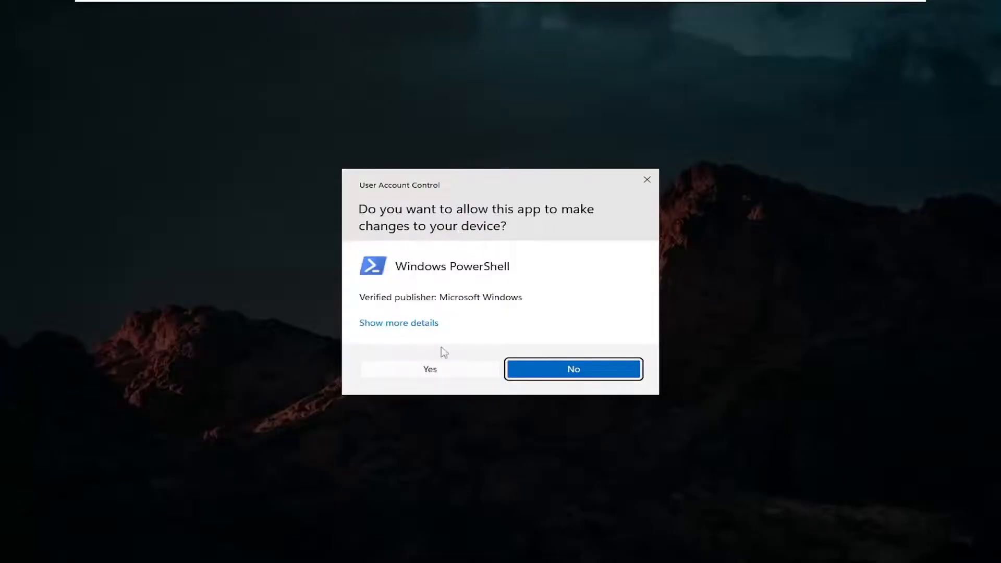
left_click(430, 369)
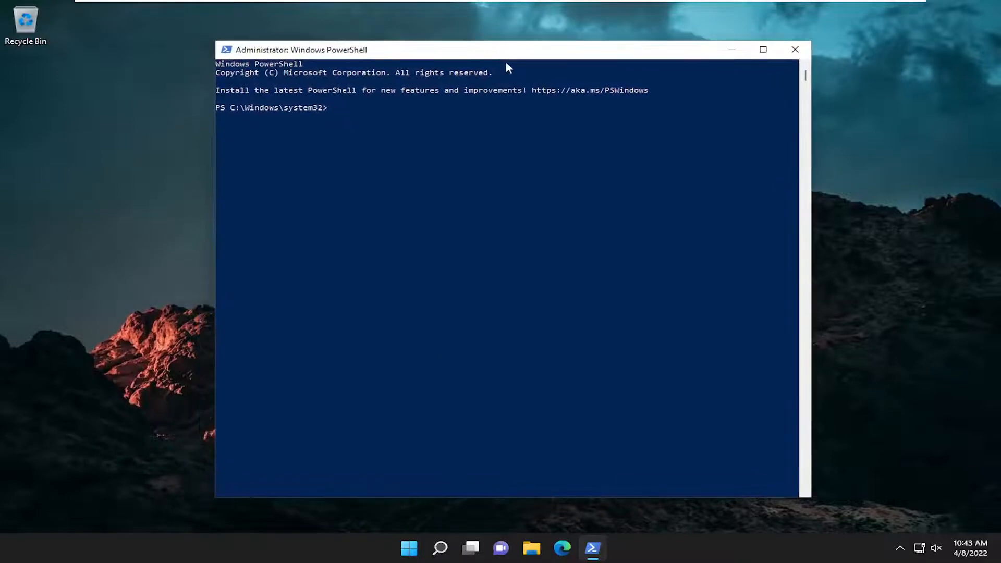
mouse_move(491, 75)
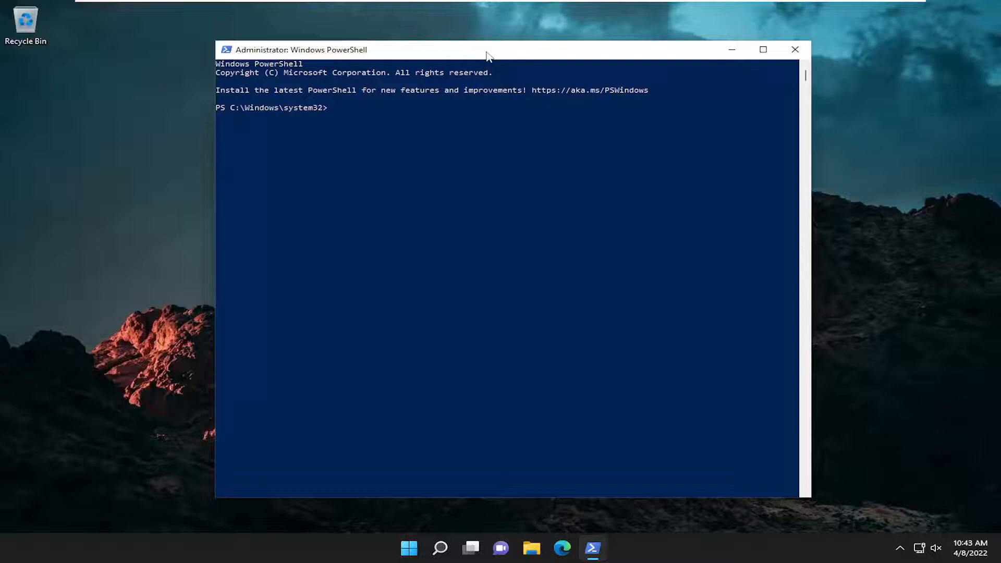
mouse_move(500, 53)
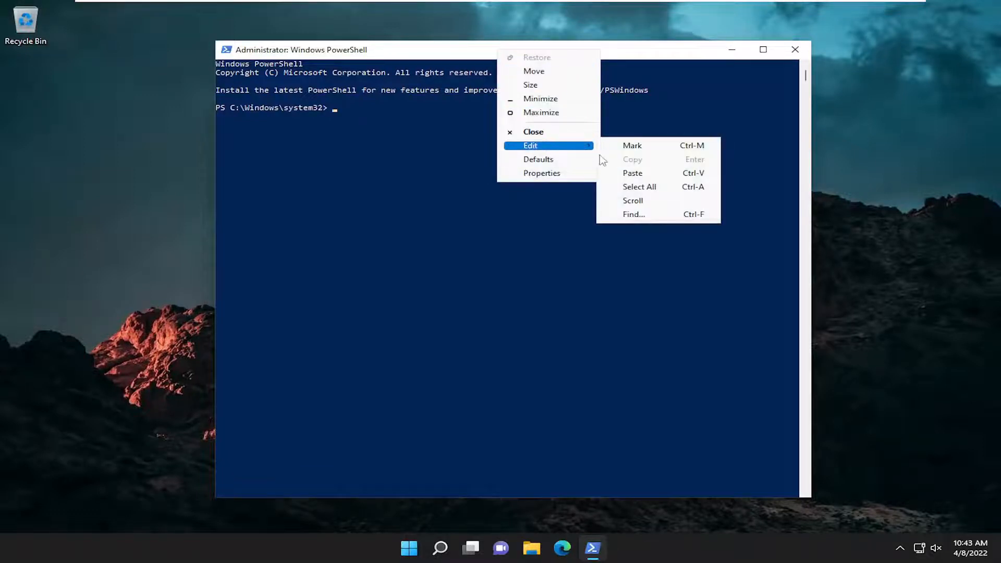
Paste and run the Get-AppxPackage ContentDeliveryManager re-register command, then close PowerShell
left_click(632, 173)
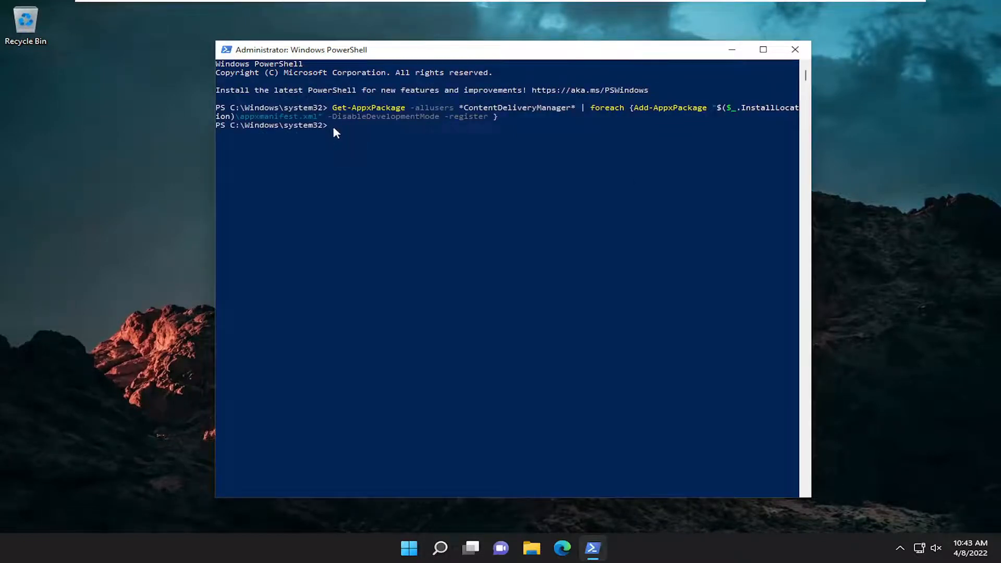
left_click(795, 49)
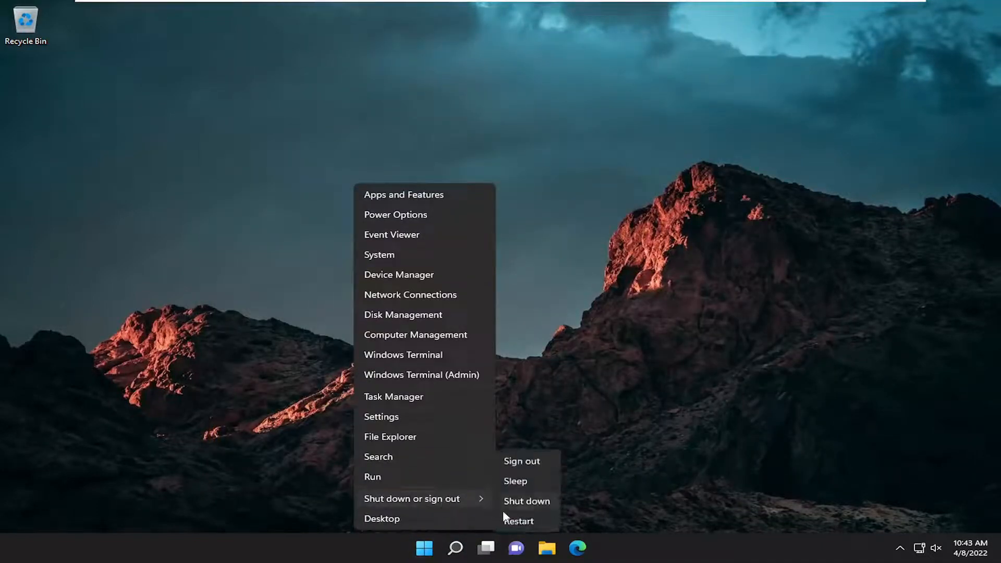
Choose Restart from the Start menu's Shut down or sign out options
left_click(518, 520)
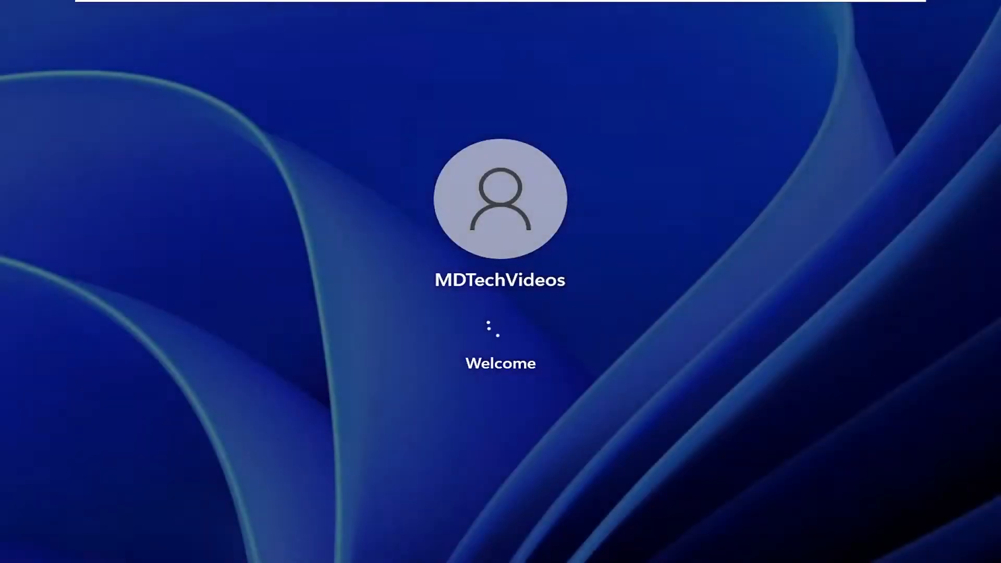